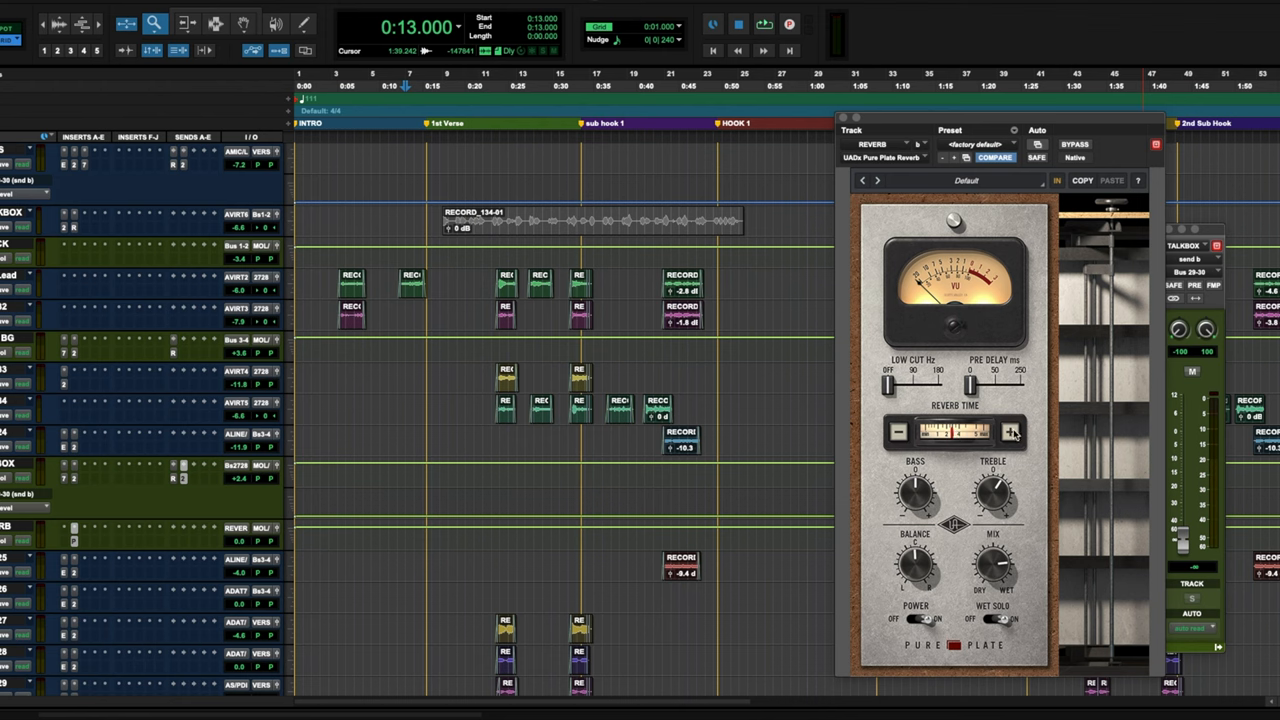
pyautogui.moveTo(912, 497)
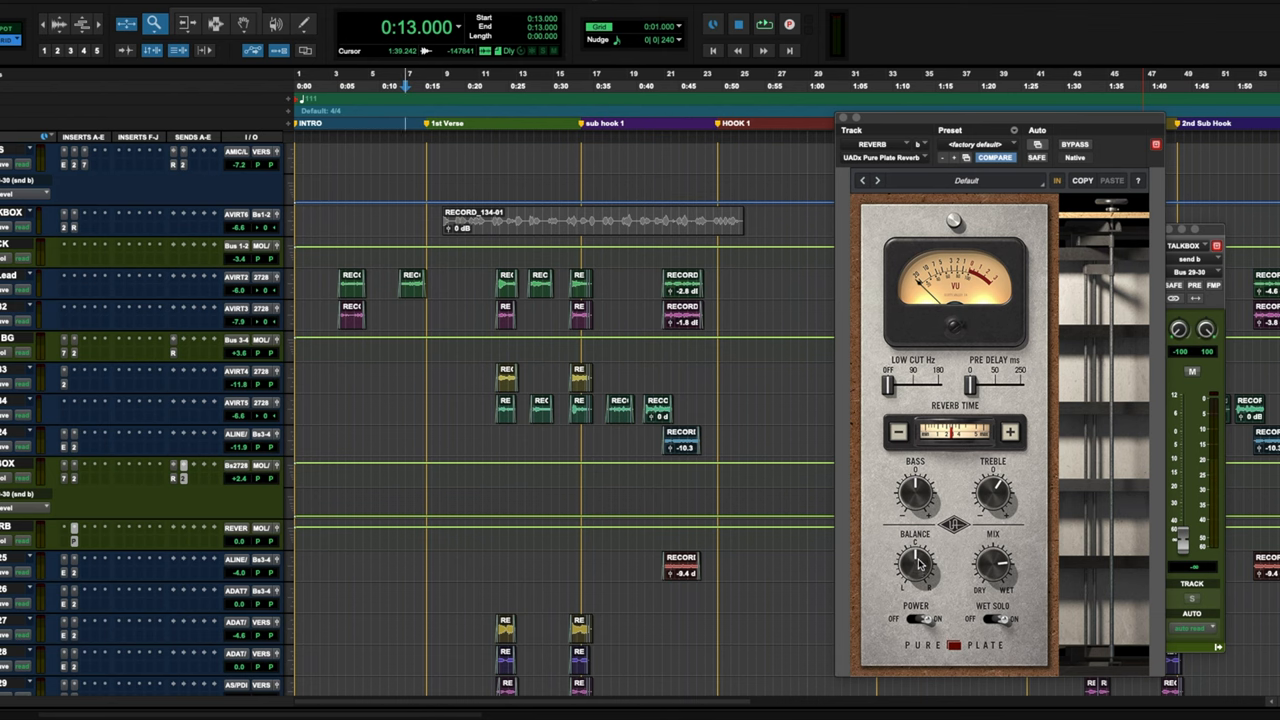
pyautogui.moveTo(999, 568)
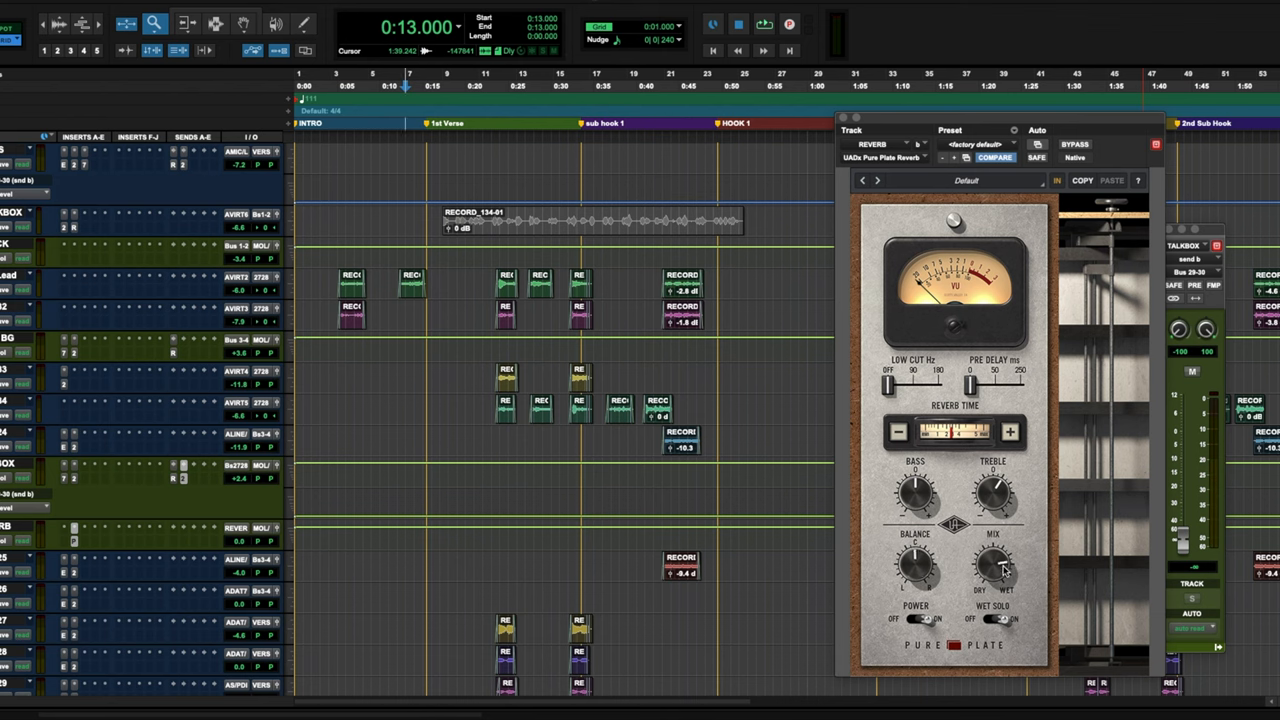
pyautogui.moveTo(300, 421)
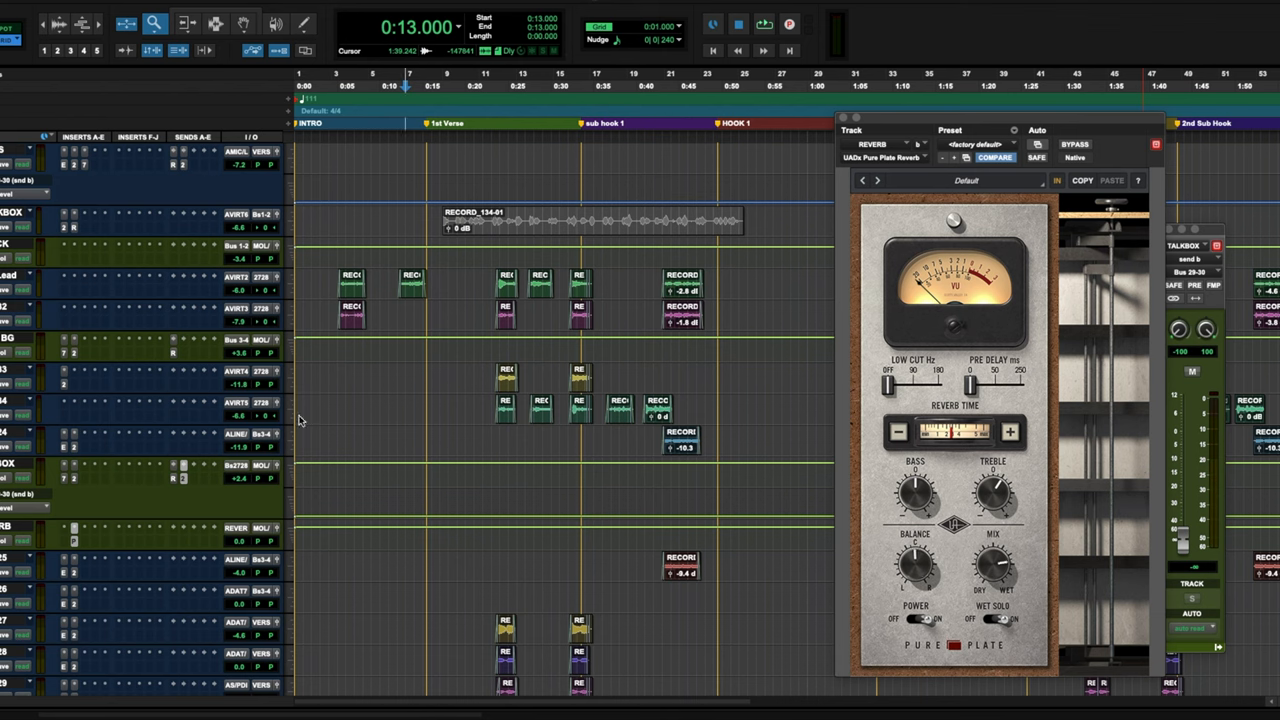
pyautogui.moveTo(872, 476)
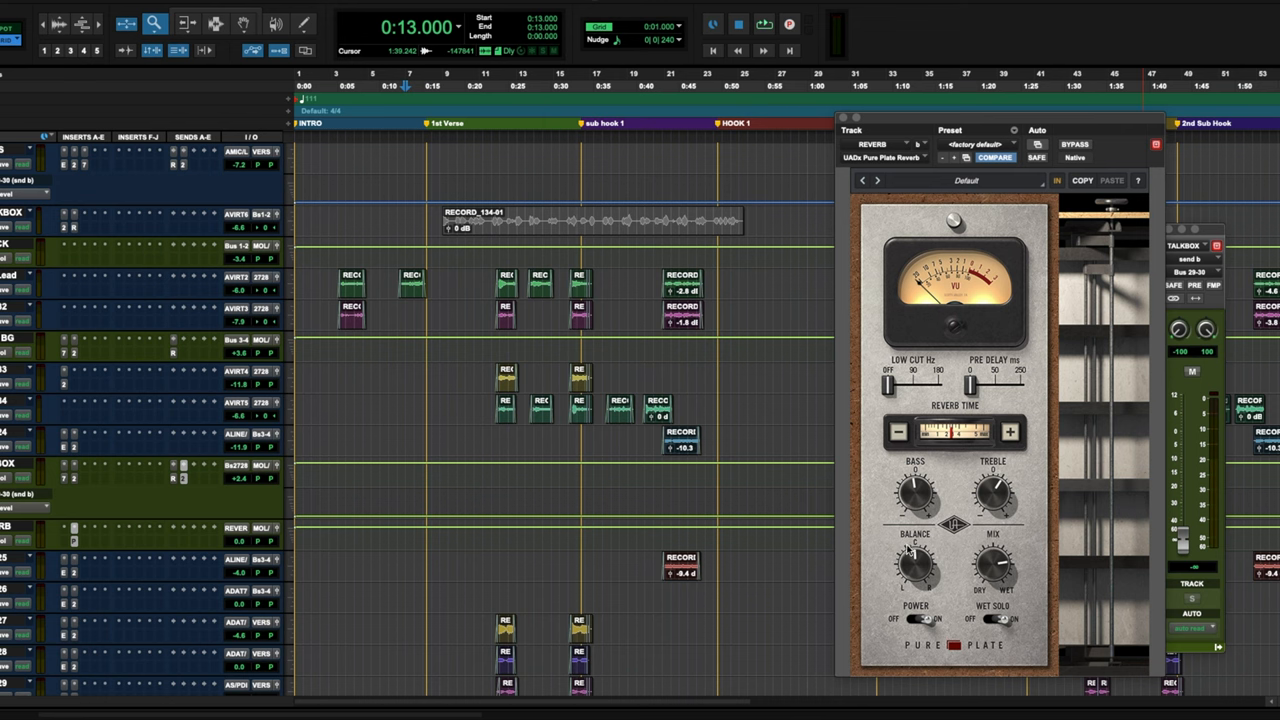
pyautogui.moveTo(925, 325)
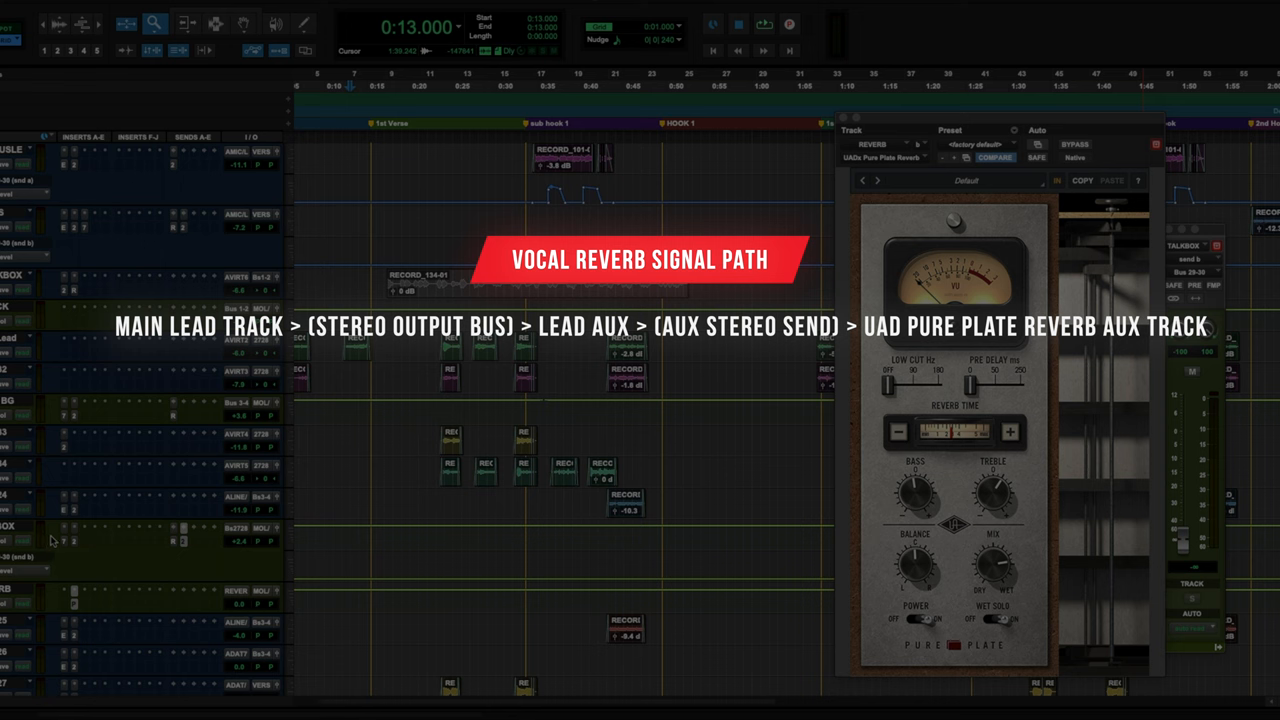
pyautogui.moveTo(92, 475)
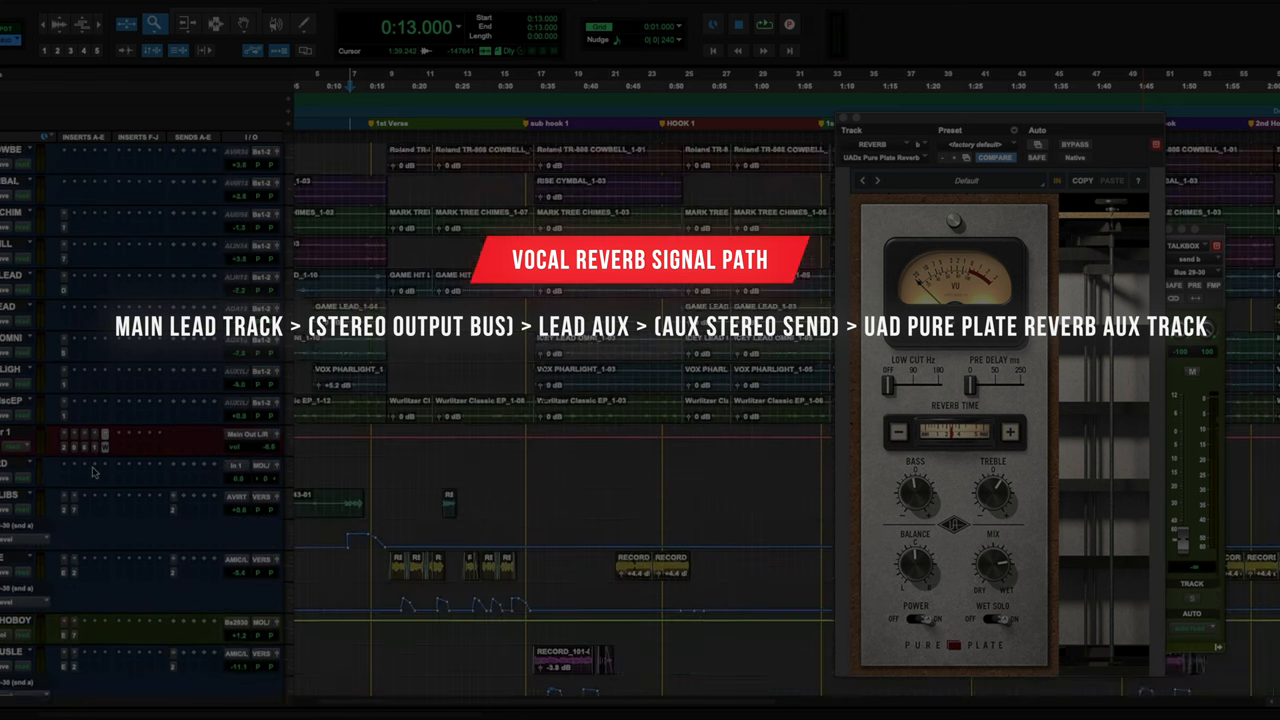
pyautogui.scroll(-3)
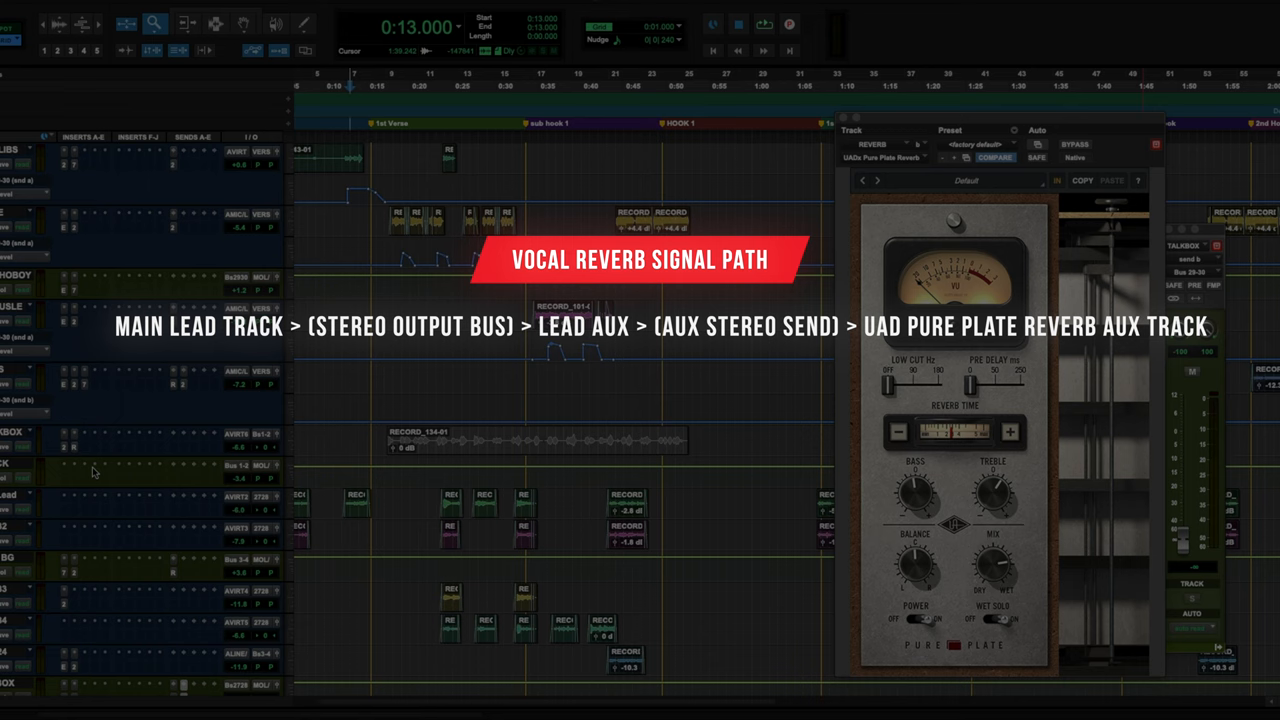